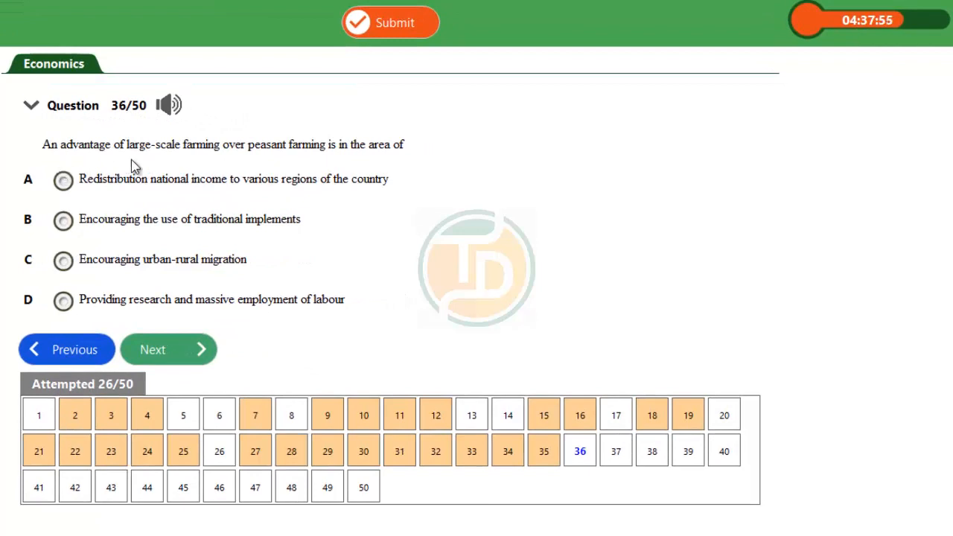
{"action": "mouse_move", "coordinate": [237, 164]}
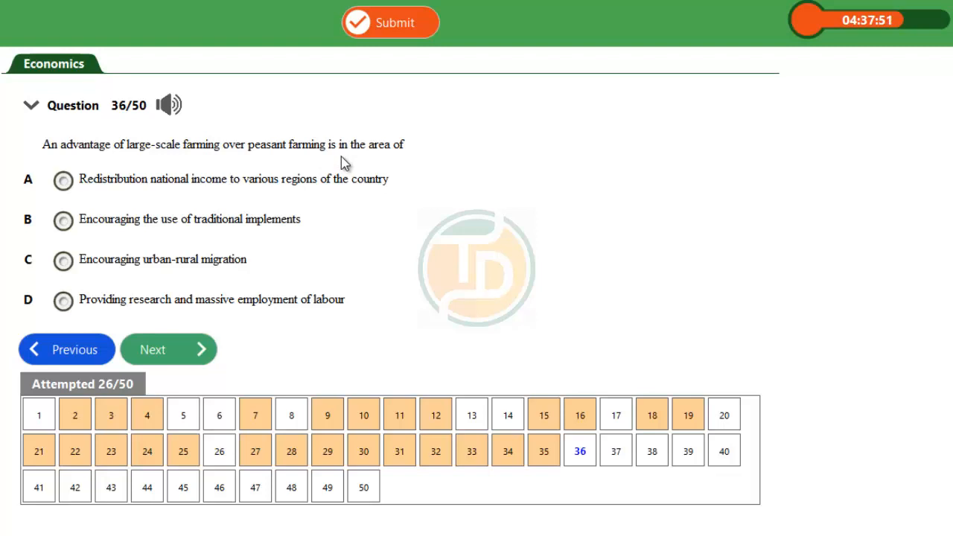
{"action": "mouse_move", "coordinate": [211, 215]}
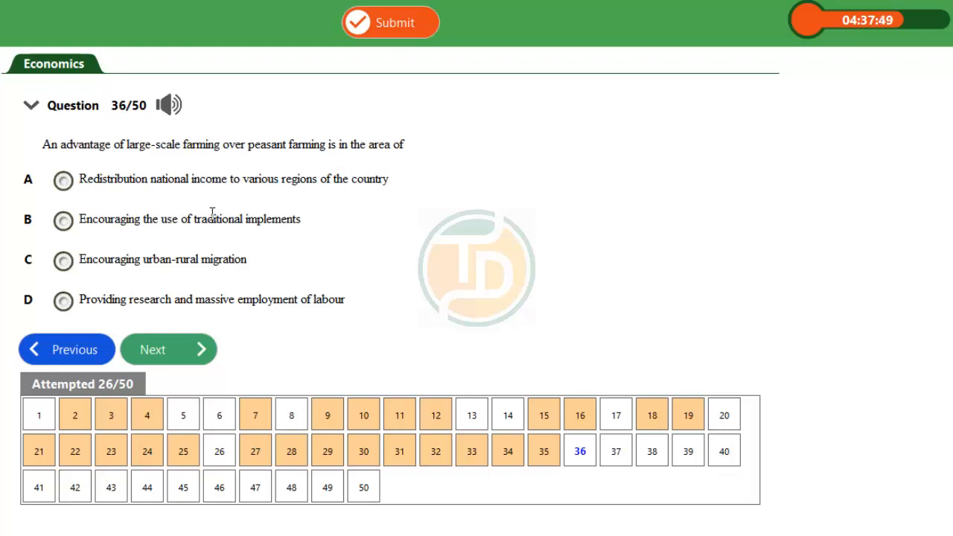
{"action": "mouse_move", "coordinate": [256, 158]}
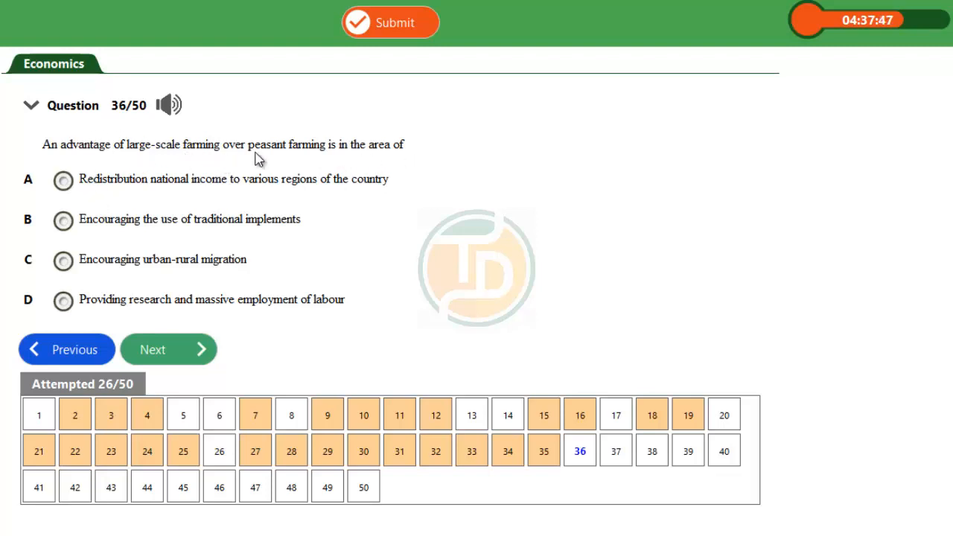
{"action": "mouse_move", "coordinate": [331, 167]}
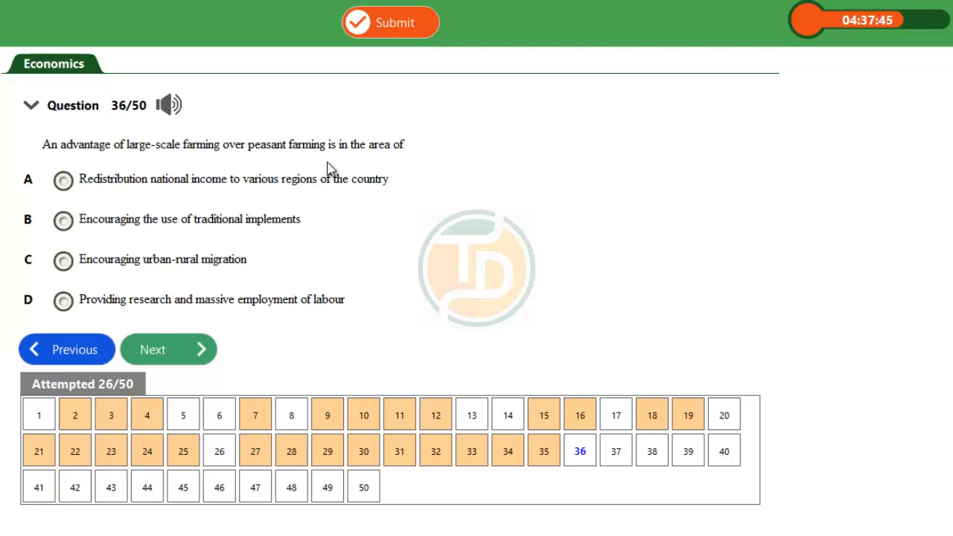
{"action": "mouse_move", "coordinate": [156, 244]}
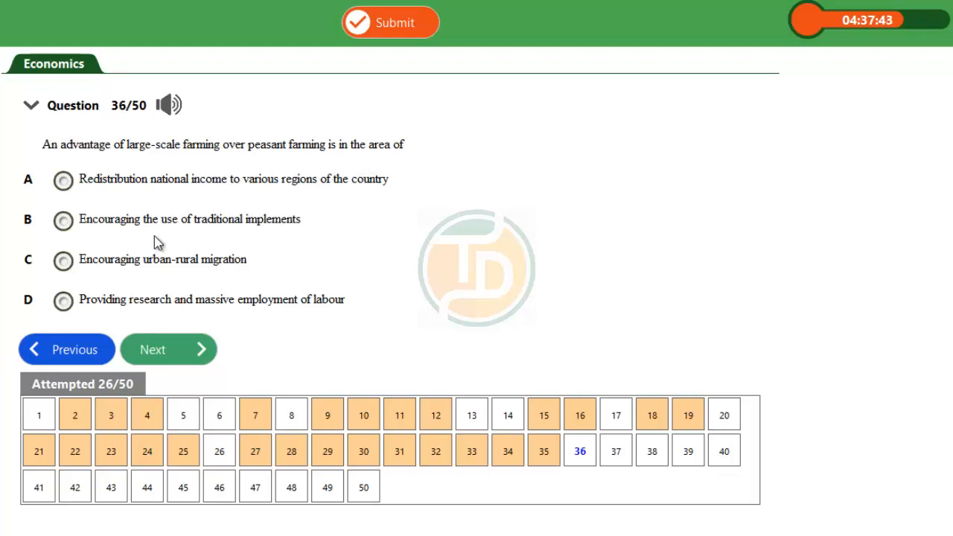
{"action": "mouse_move", "coordinate": [156, 199]}
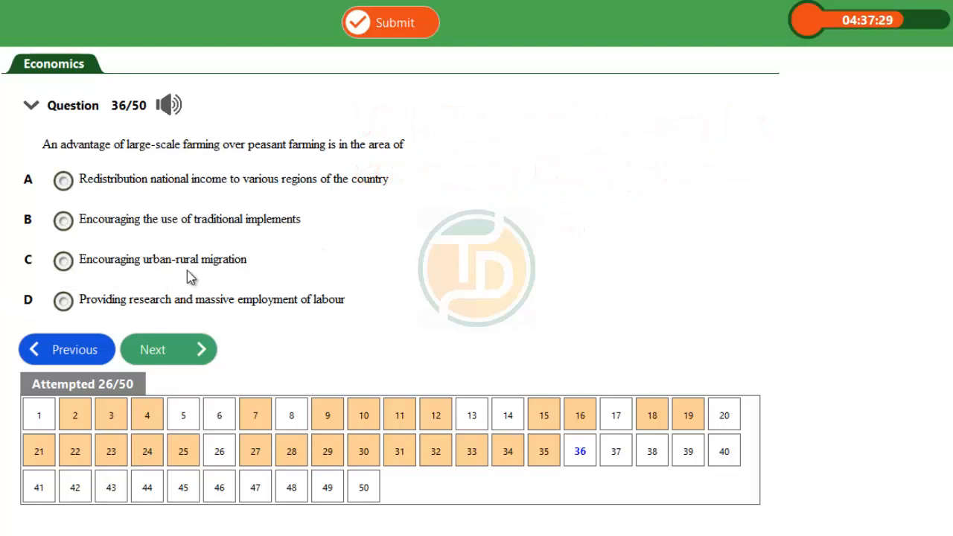
{"action": "mouse_move", "coordinate": [226, 274]}
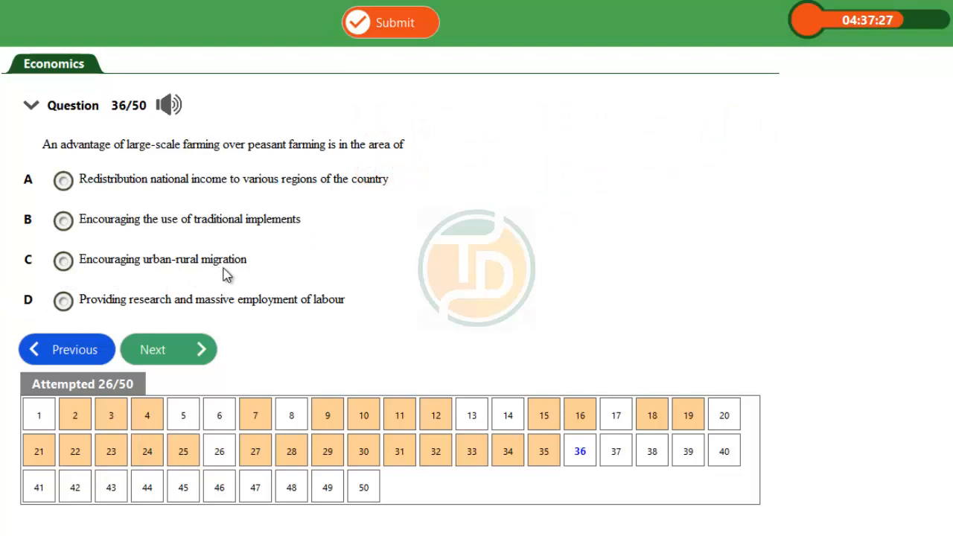
{"action": "mouse_move", "coordinate": [137, 316]}
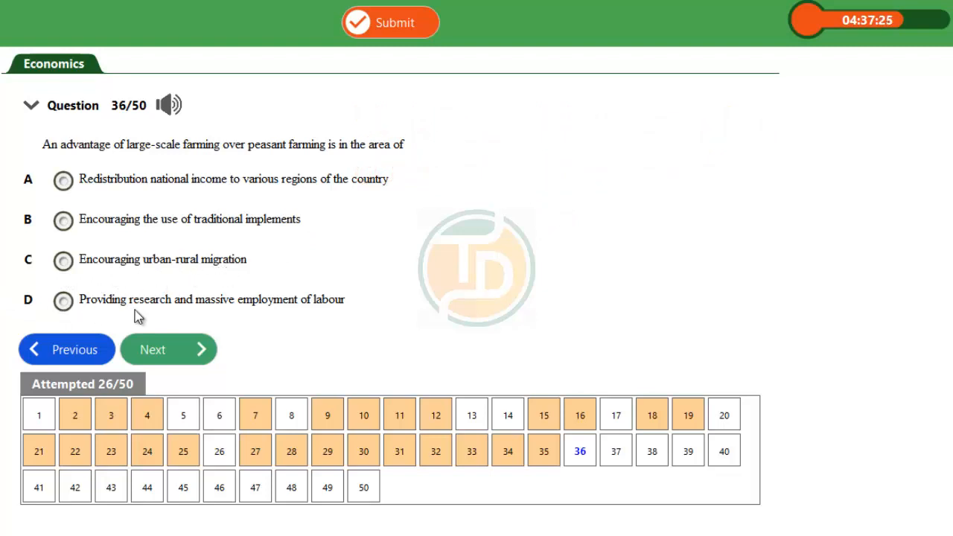
{"action": "mouse_move", "coordinate": [304, 295]}
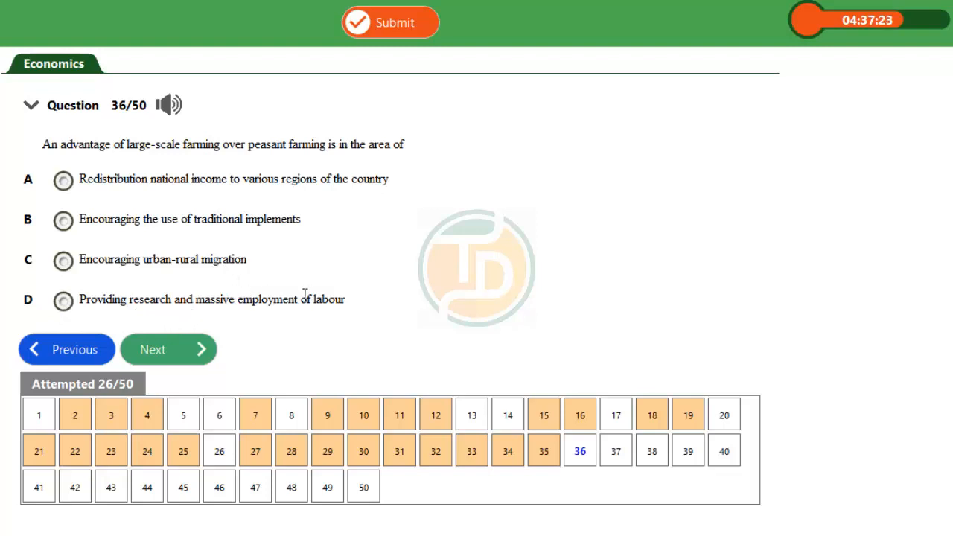
{"action": "mouse_move", "coordinate": [316, 318]}
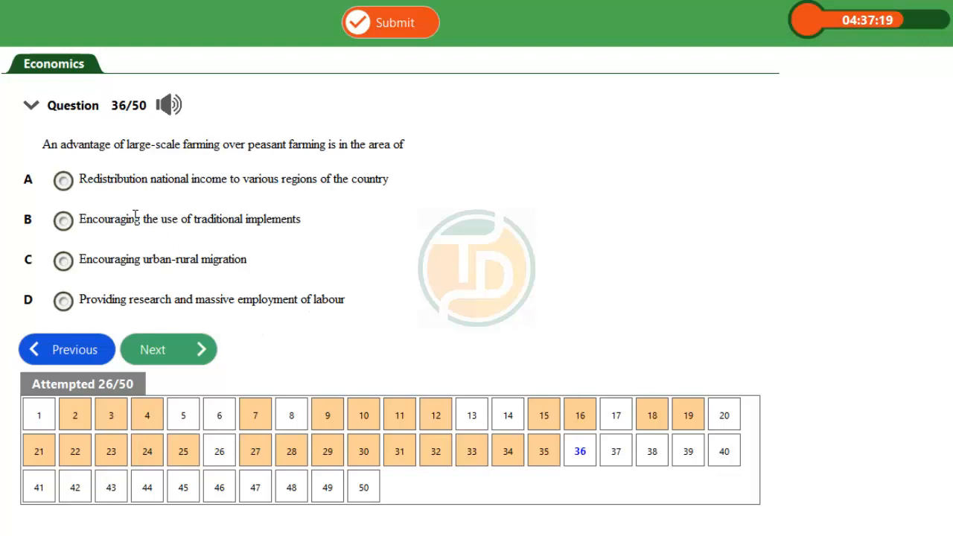
{"action": "mouse_move", "coordinate": [259, 158]}
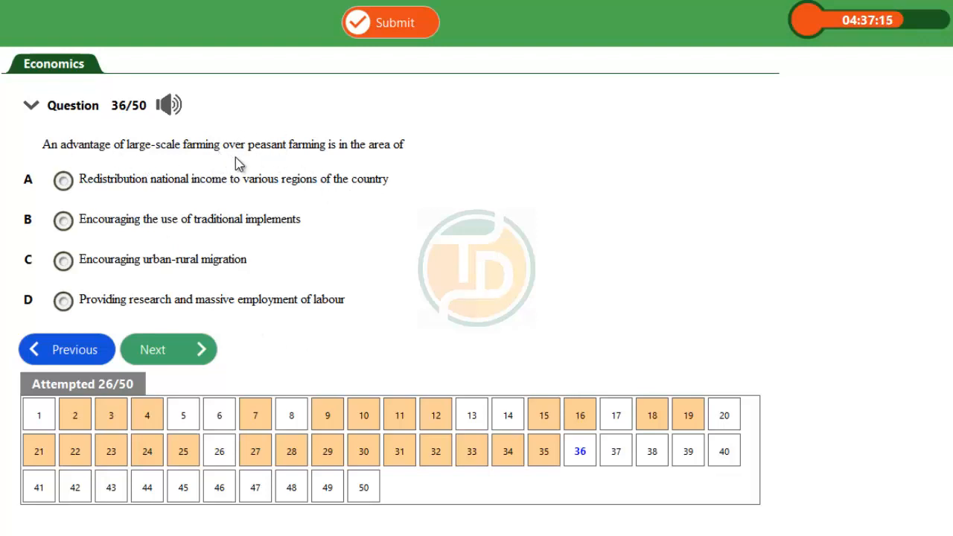
{"action": "mouse_move", "coordinate": [208, 143]}
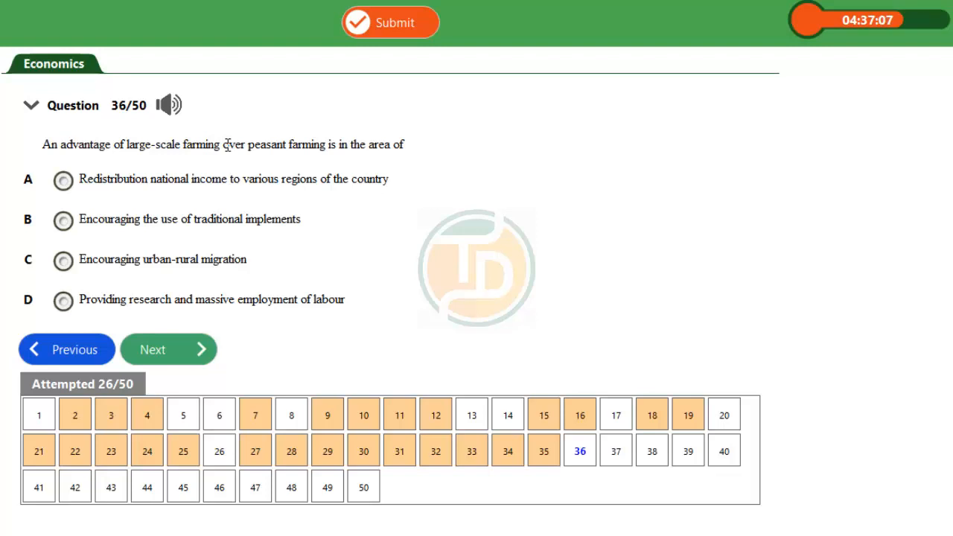
{"action": "mouse_move", "coordinate": [230, 161]}
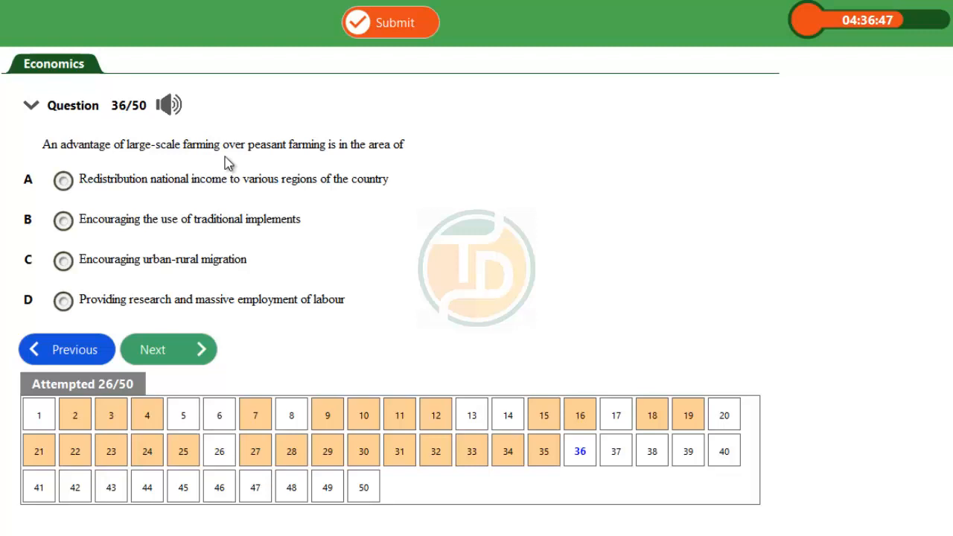
{"action": "mouse_move", "coordinate": [350, 165]}
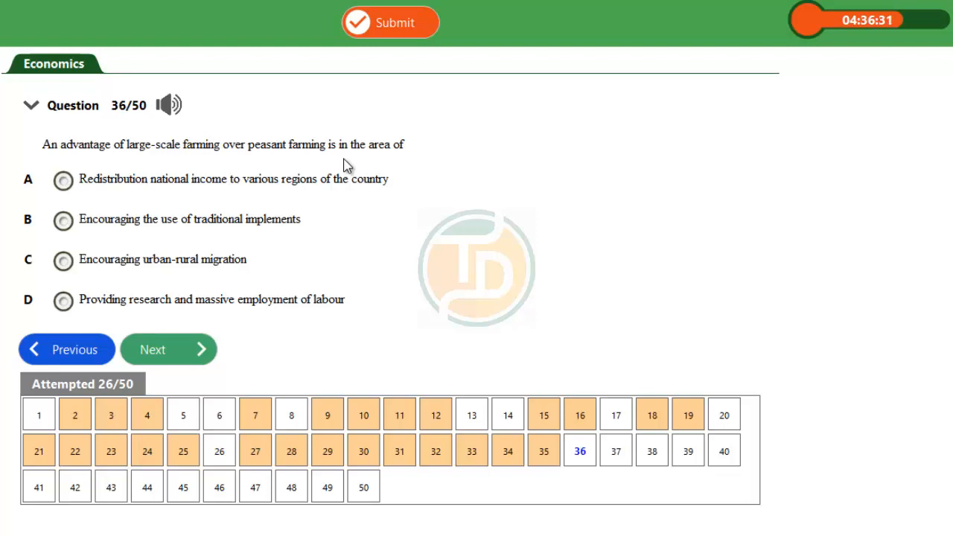
{"action": "mouse_move", "coordinate": [155, 173]}
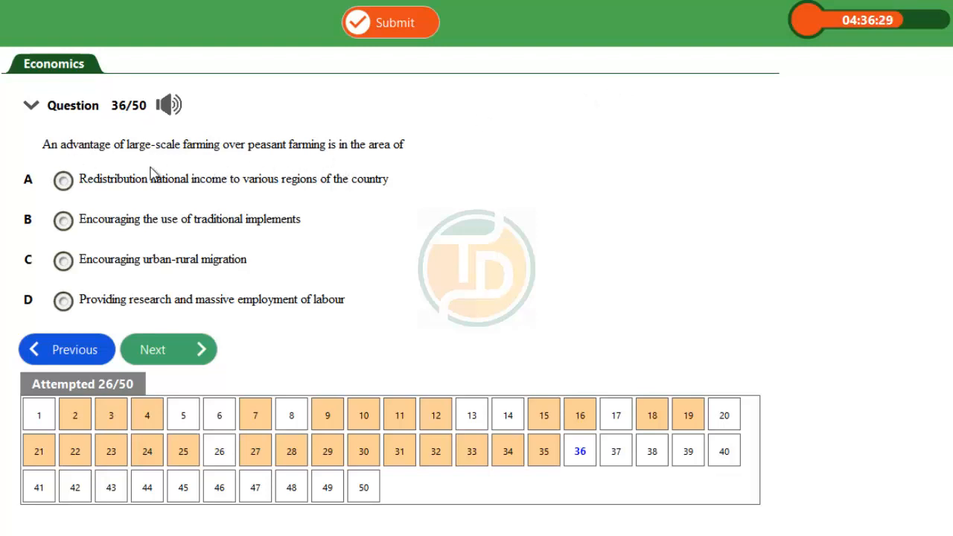
{"action": "mouse_move", "coordinate": [324, 161]}
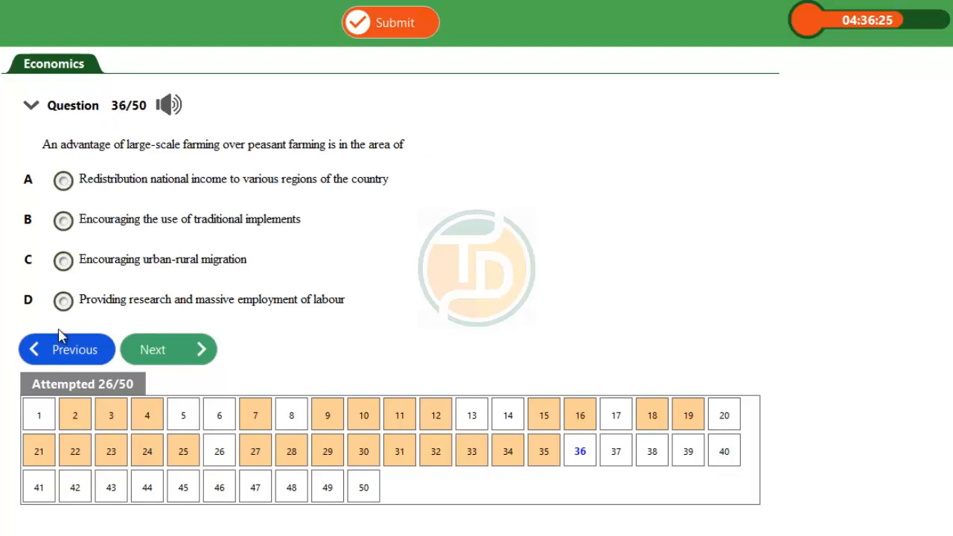
{"action": "mouse_move", "coordinate": [114, 207]}
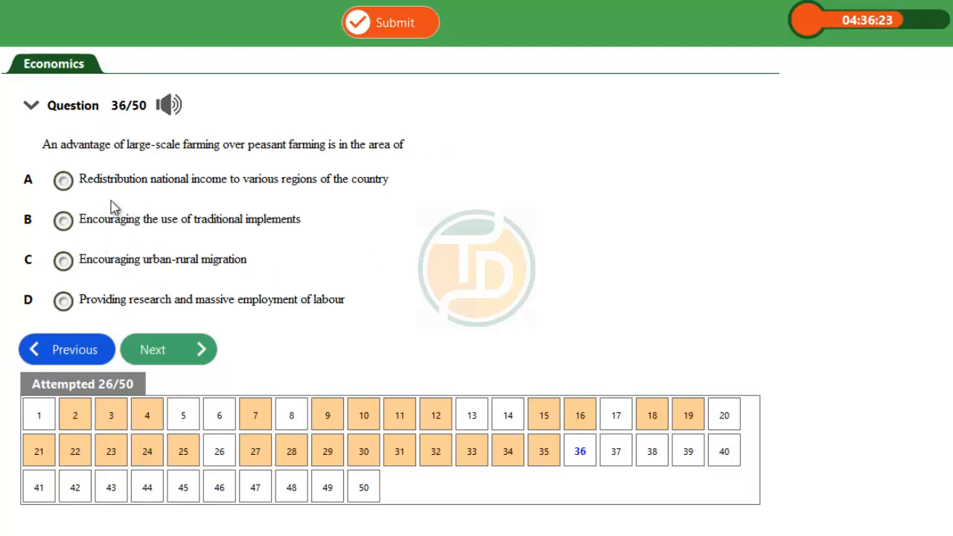
{"action": "mouse_move", "coordinate": [296, 200]}
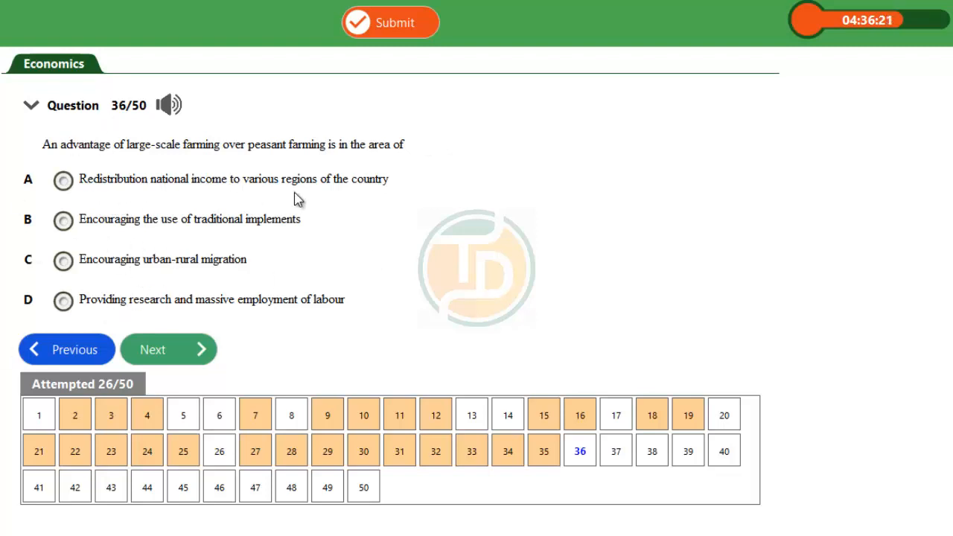
{"action": "mouse_move", "coordinate": [373, 204]}
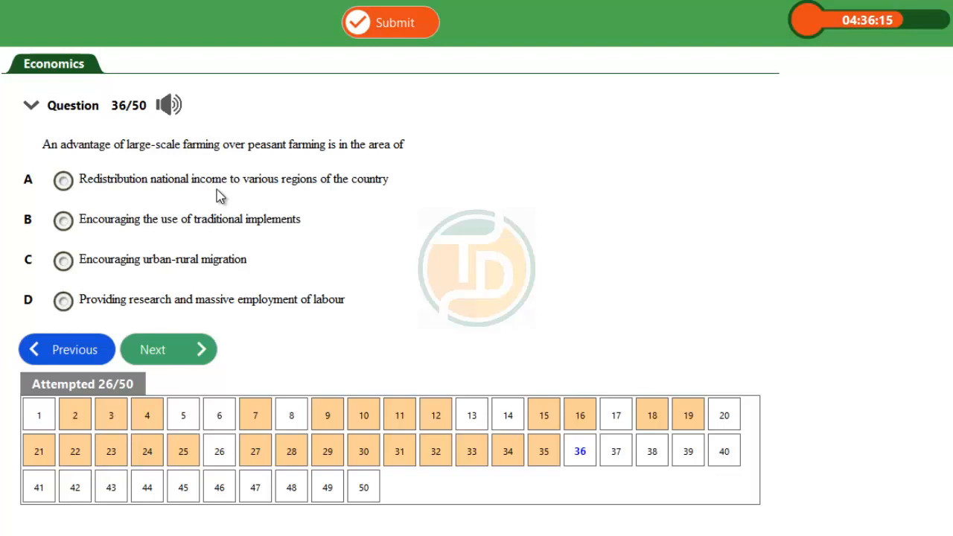
{"action": "mouse_move", "coordinate": [380, 199]}
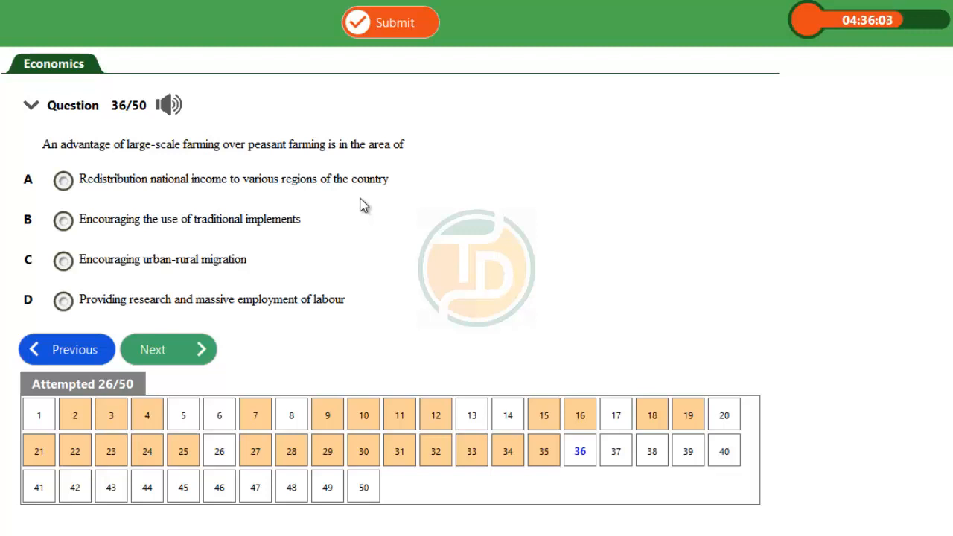
{"action": "mouse_move", "coordinate": [356, 203]}
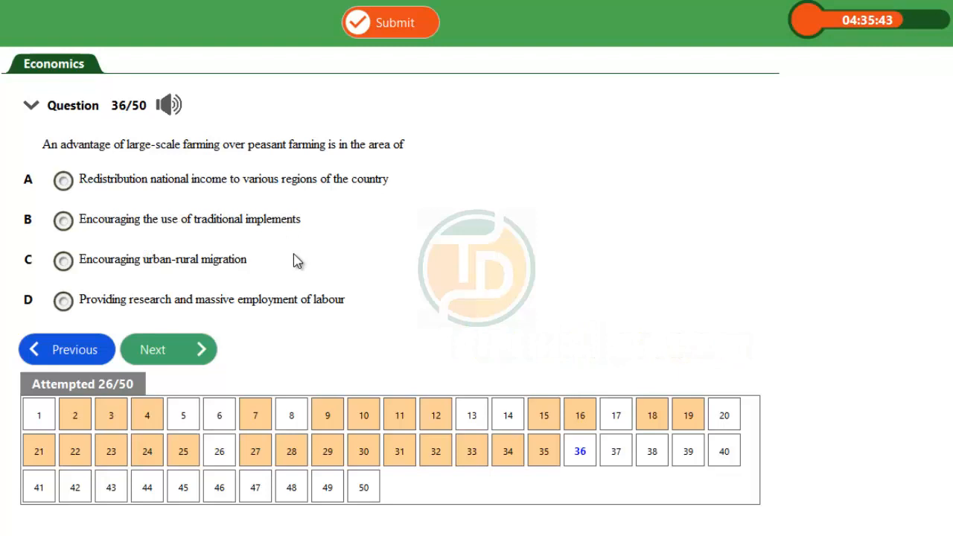
{"action": "mouse_move", "coordinate": [350, 252]}
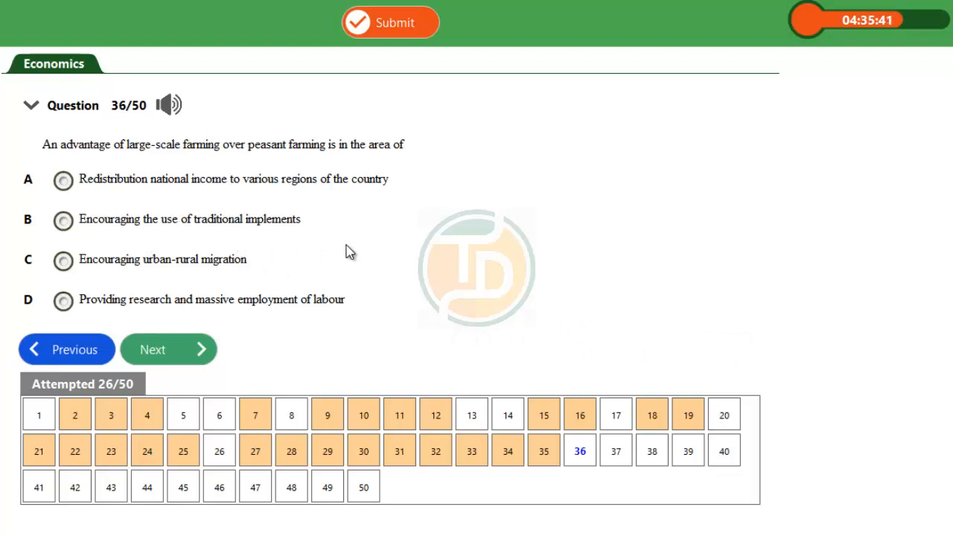
{"action": "mouse_move", "coordinate": [313, 274]}
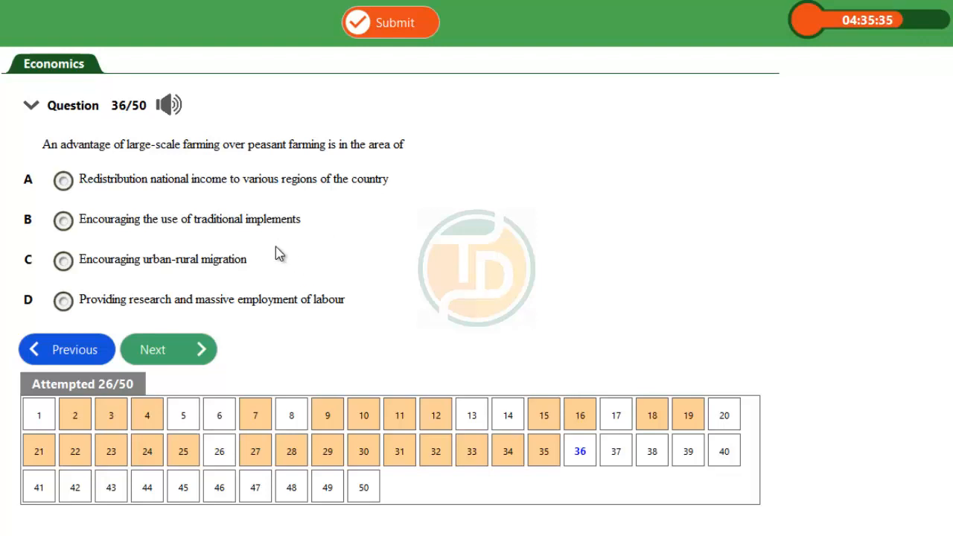
{"action": "mouse_move", "coordinate": [95, 260]}
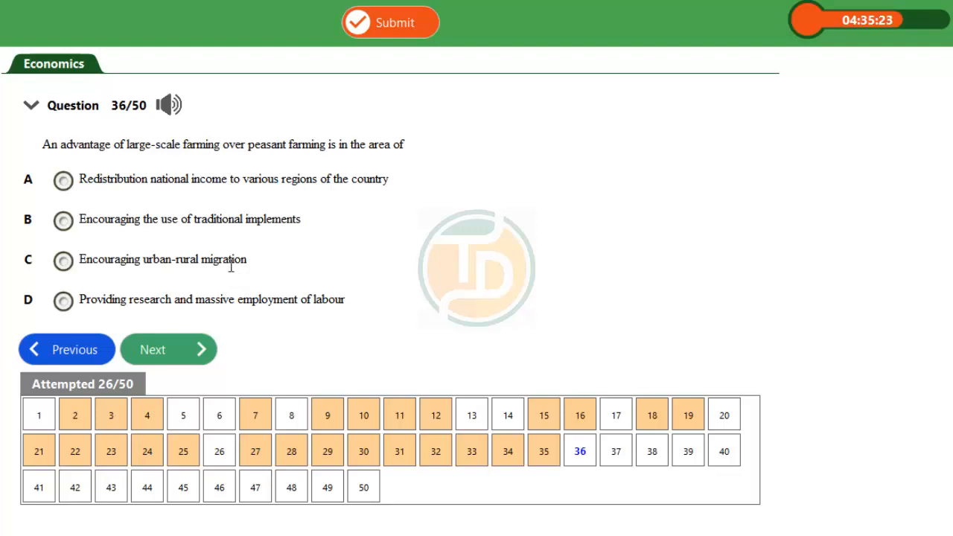
{"action": "mouse_move", "coordinate": [152, 319]}
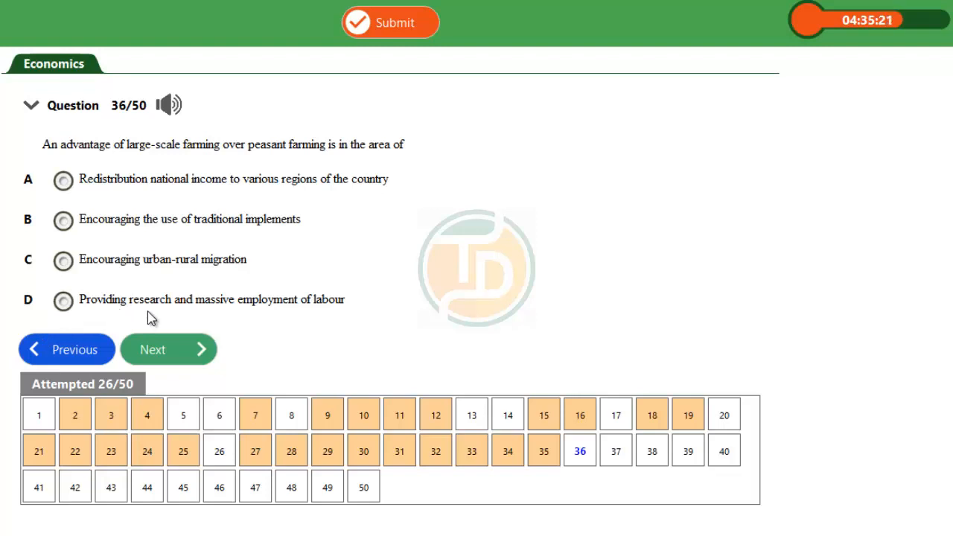
{"action": "mouse_move", "coordinate": [194, 330]}
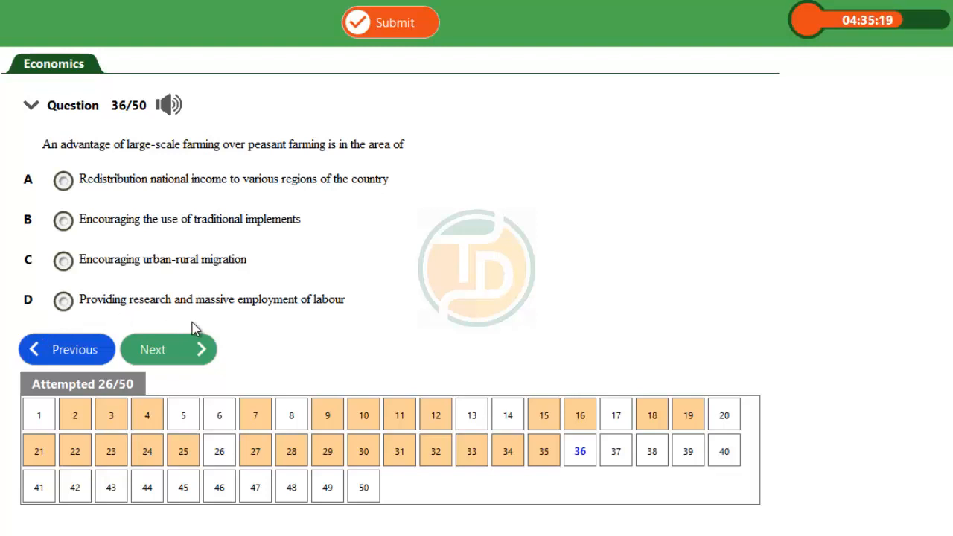
{"action": "mouse_move", "coordinate": [373, 308]}
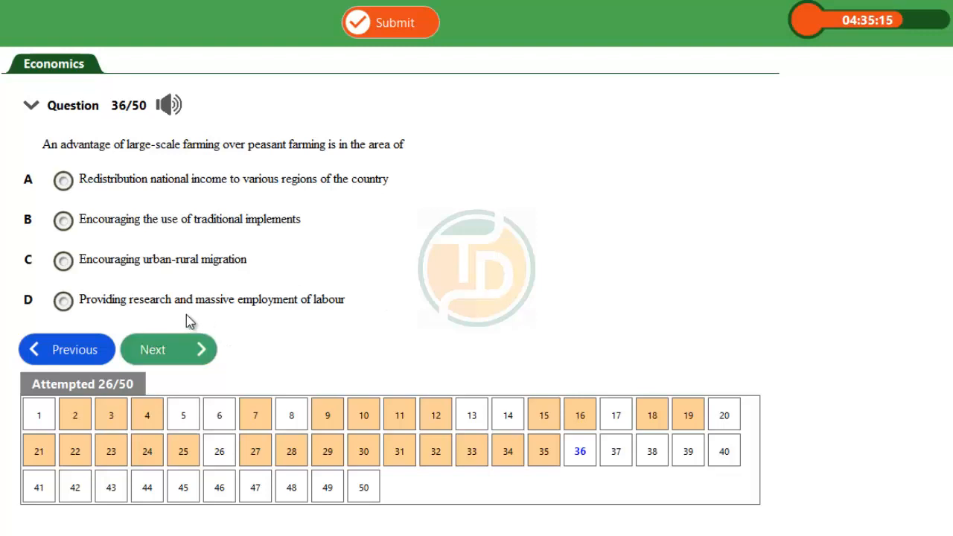
{"action": "mouse_move", "coordinate": [365, 323]}
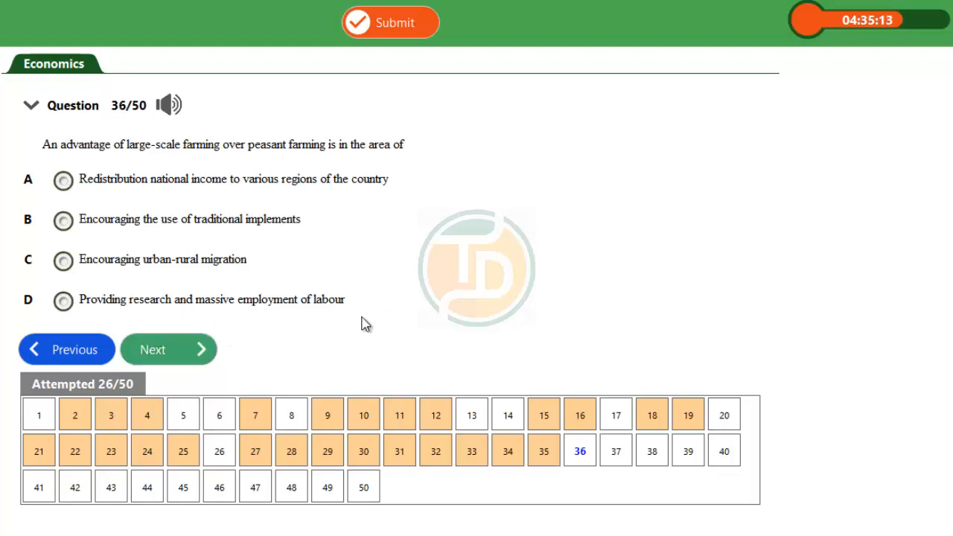
{"action": "mouse_move", "coordinate": [355, 270]}
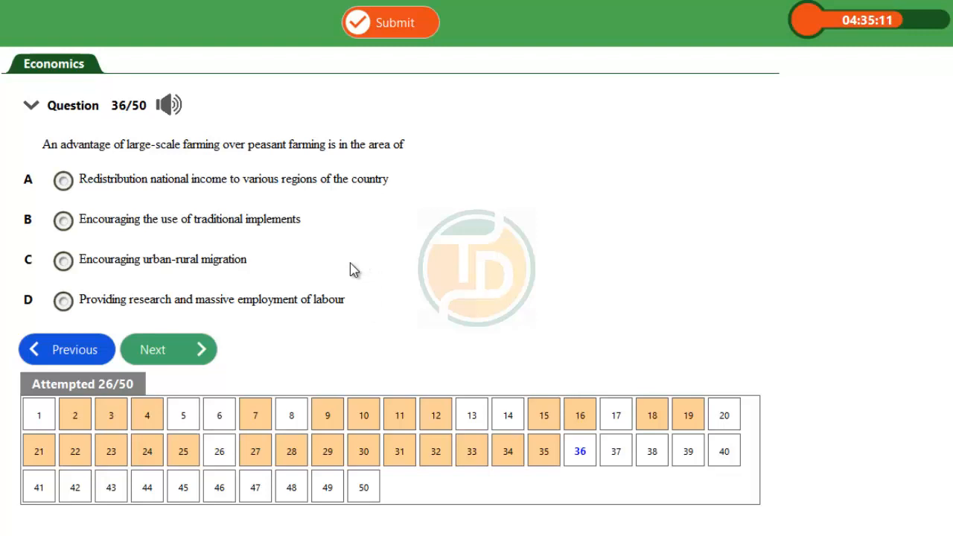
{"action": "mouse_move", "coordinate": [239, 278]}
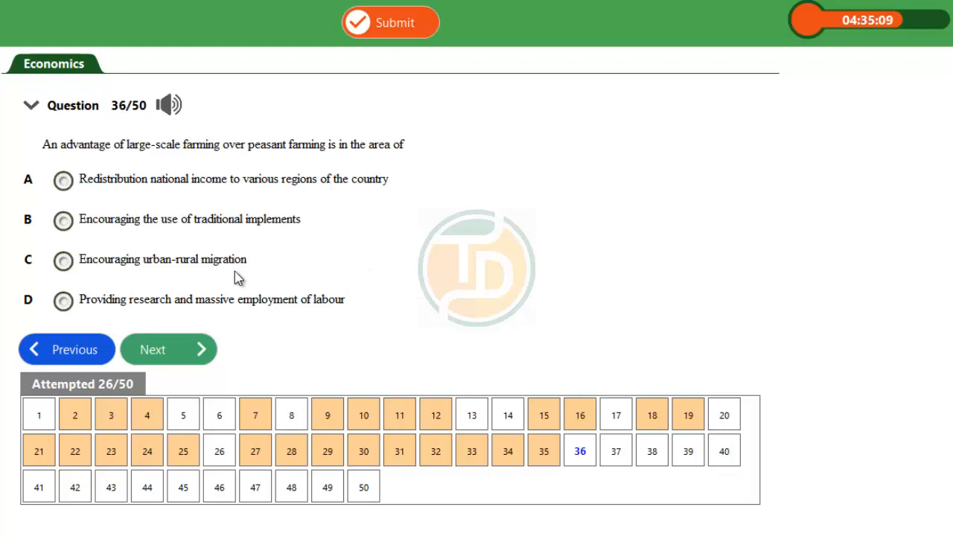
{"action": "mouse_move", "coordinate": [184, 235]}
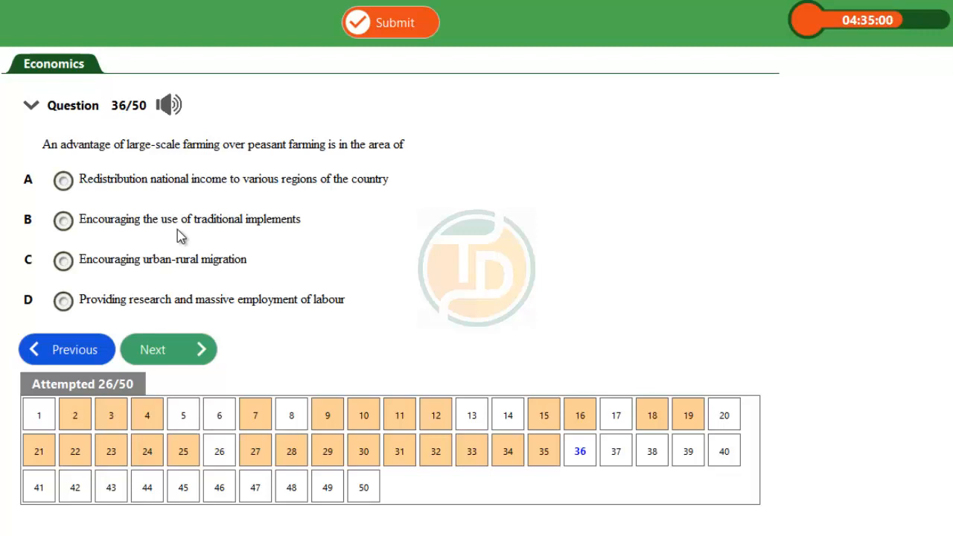
{"action": "mouse_move", "coordinate": [39, 262]}
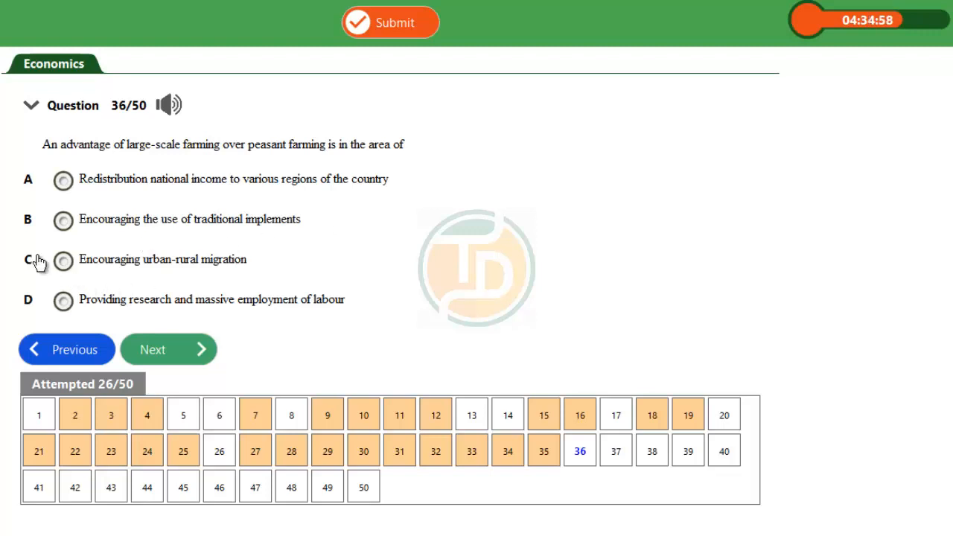
{"action": "mouse_move", "coordinate": [63, 246]}
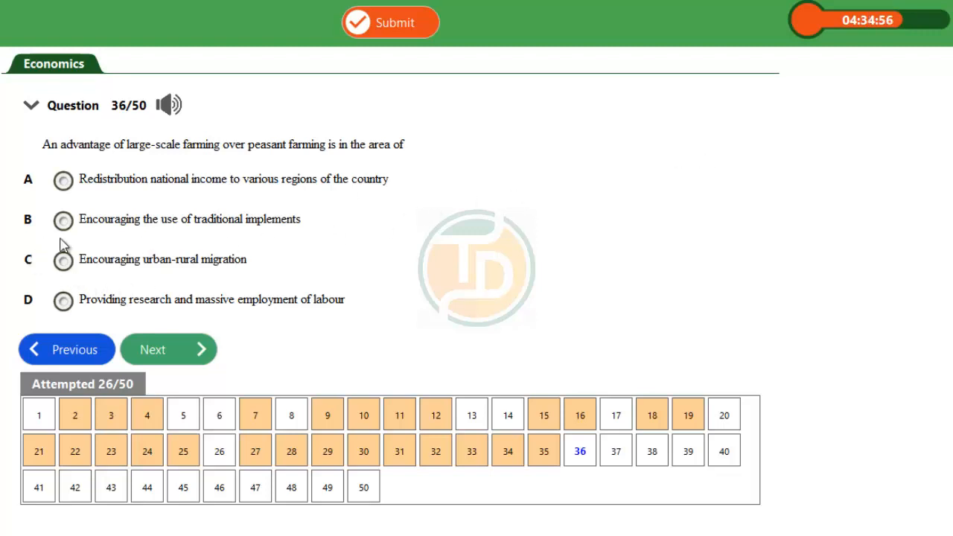
{"action": "mouse_move", "coordinate": [283, 244]}
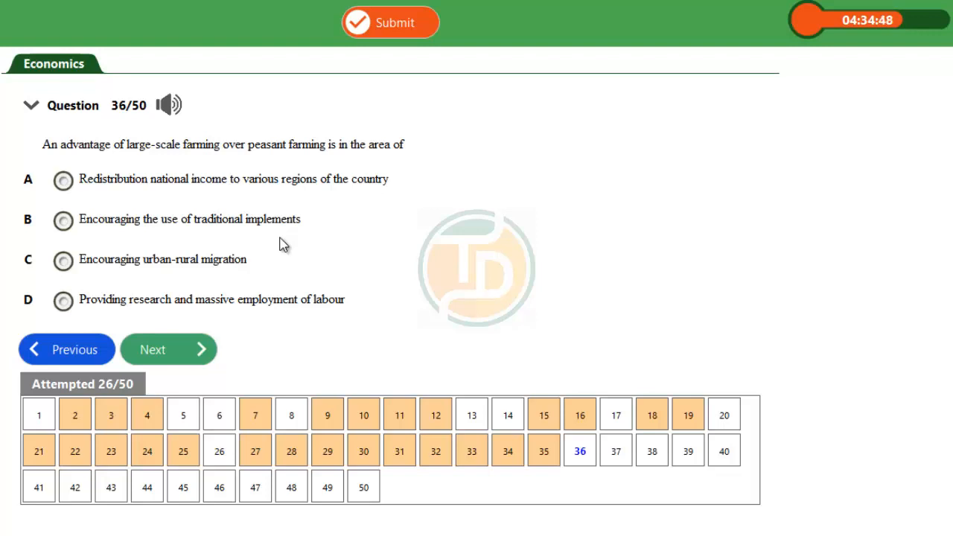
{"action": "mouse_move", "coordinate": [167, 223]}
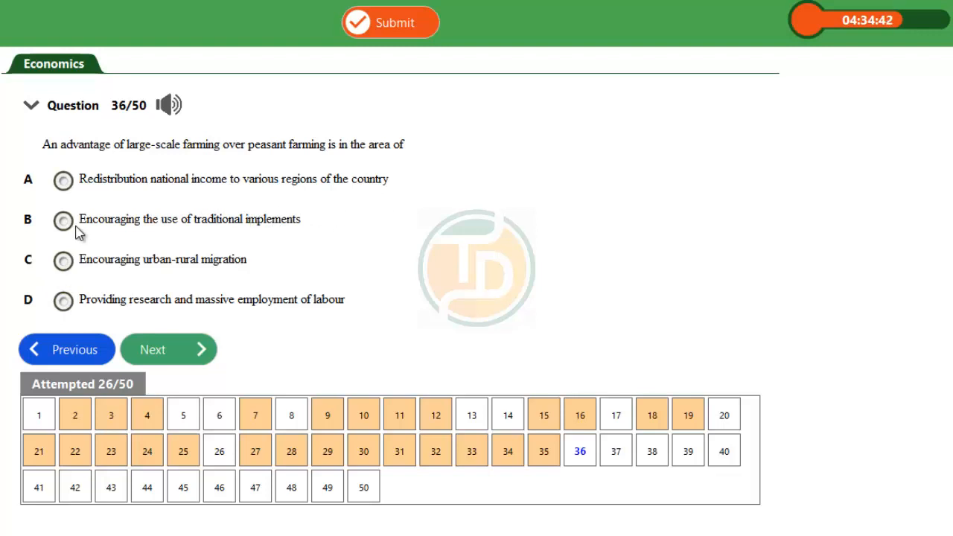
{"action": "mouse_move", "coordinate": [504, 209]}
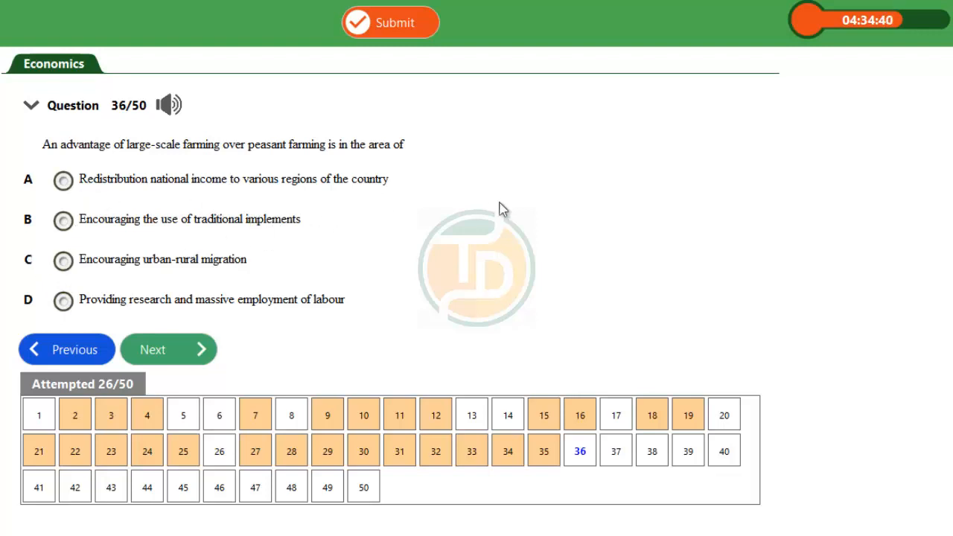
{"action": "mouse_move", "coordinate": [292, 380]}
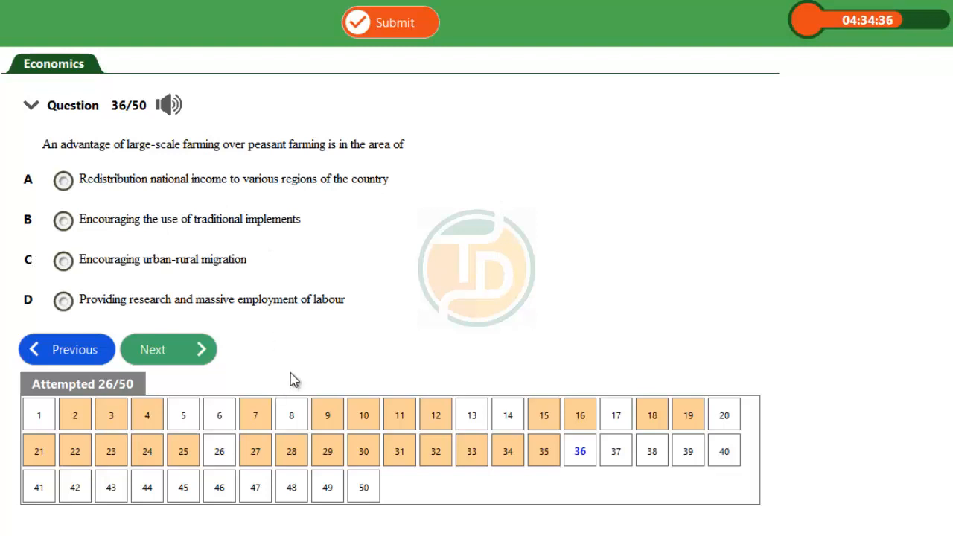
{"action": "mouse_move", "coordinate": [129, 319]}
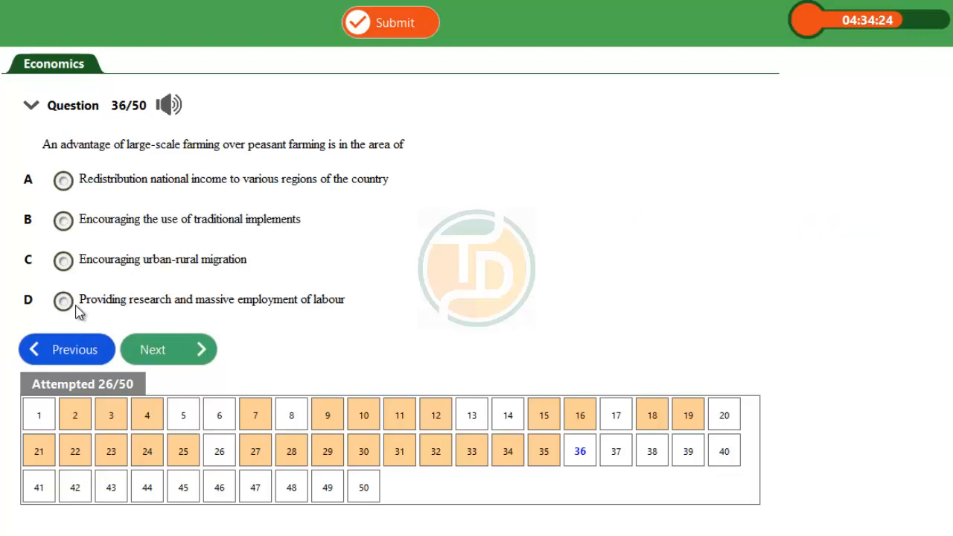
{"action": "mouse_move", "coordinate": [82, 316]}
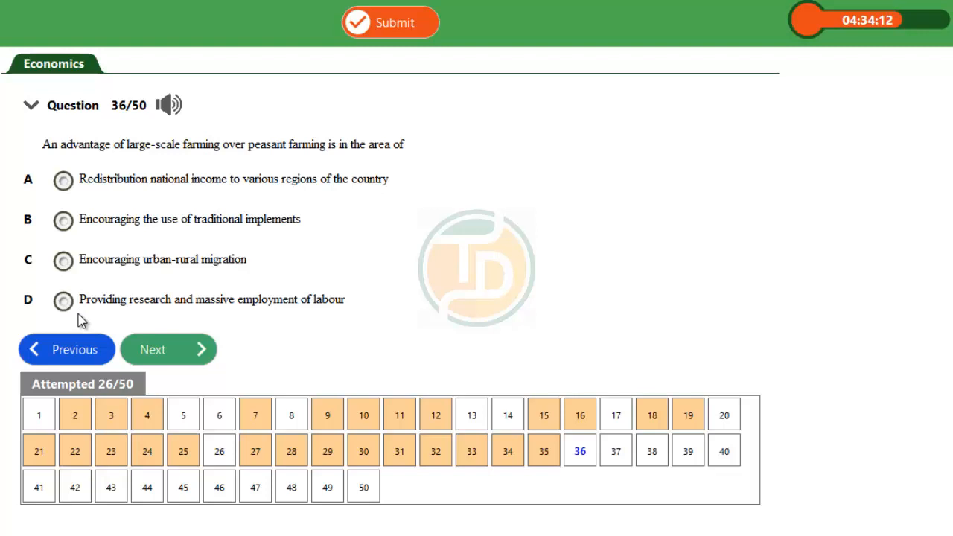
{"action": "mouse_move", "coordinate": [51, 312]}
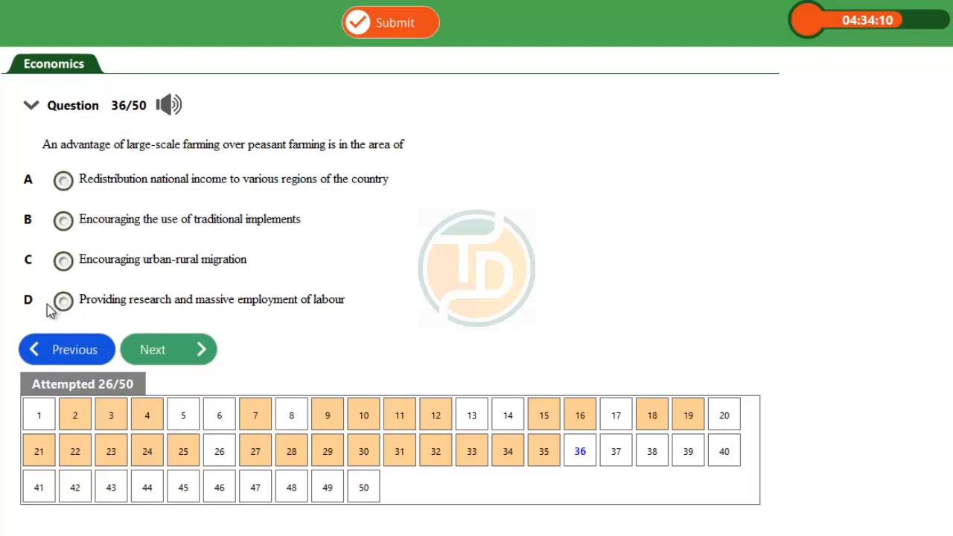